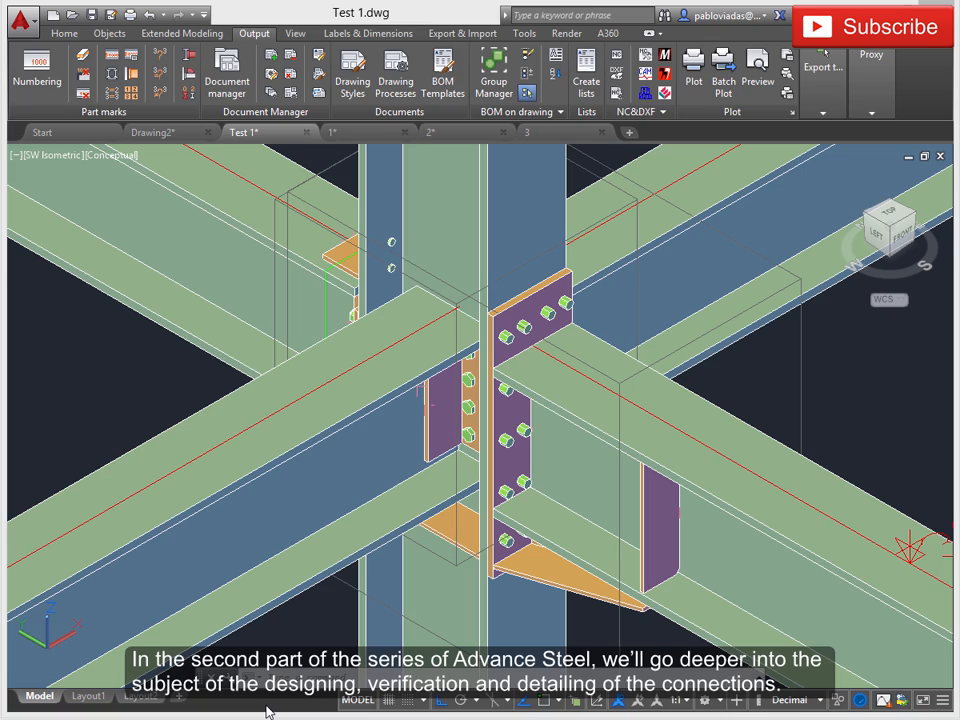
Switch to Drawing2 to show the complete multi-storey steel frame model.
click(152, 132)
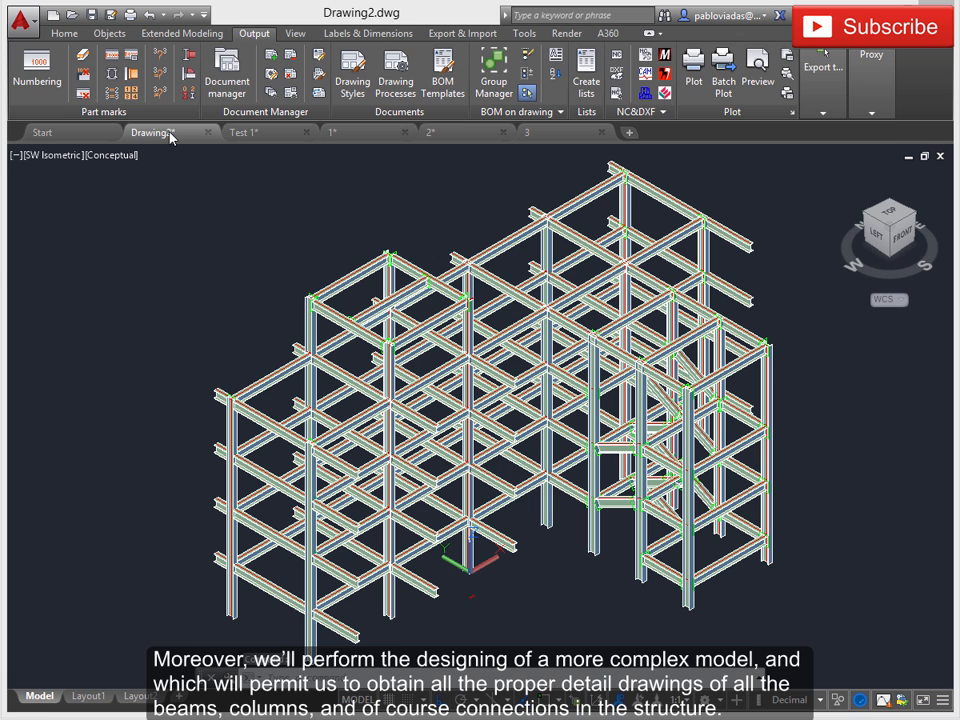
mouse_move(348, 146)
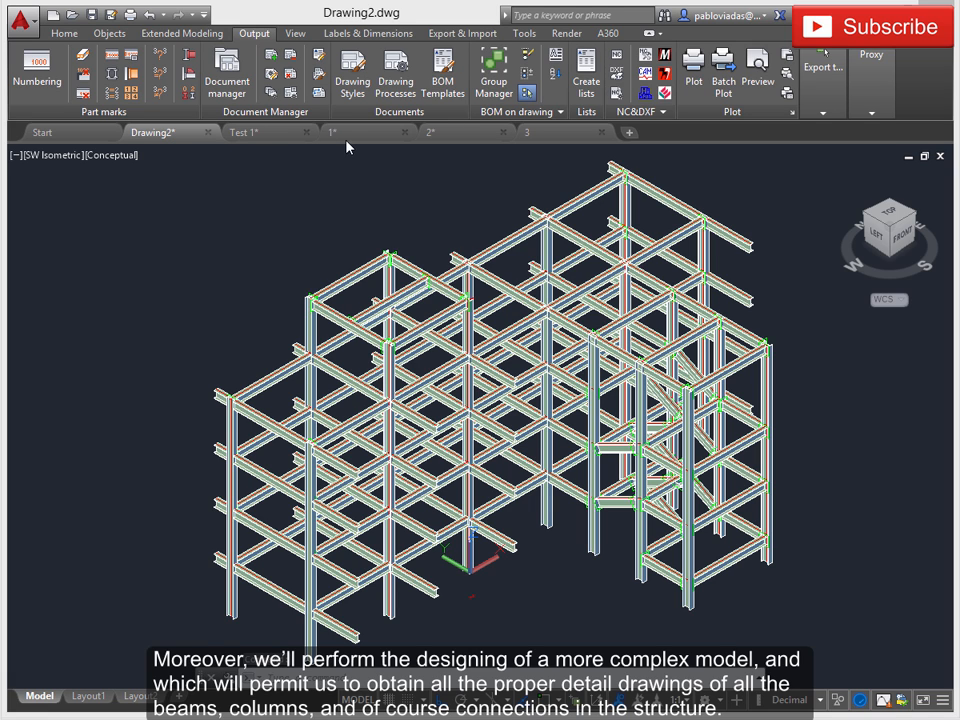
Show the pinned beam-to-column web connection's top and bottom seat angle settings in Revit.
click(332, 132)
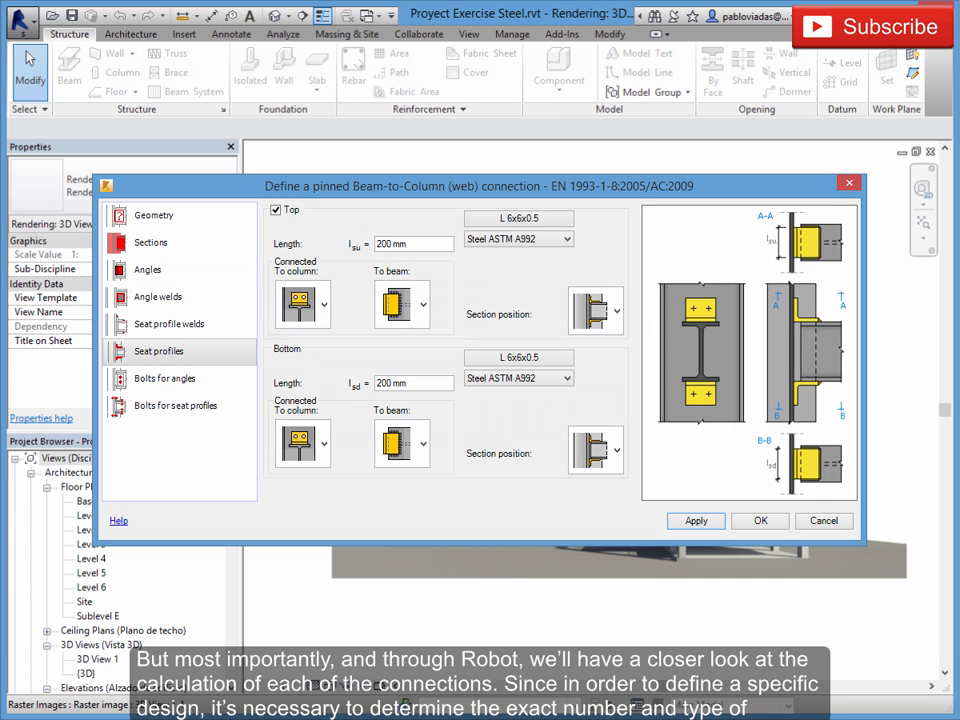
Show the Results report for connection 2, rated OK at ratio 0.90.
click(164, 378)
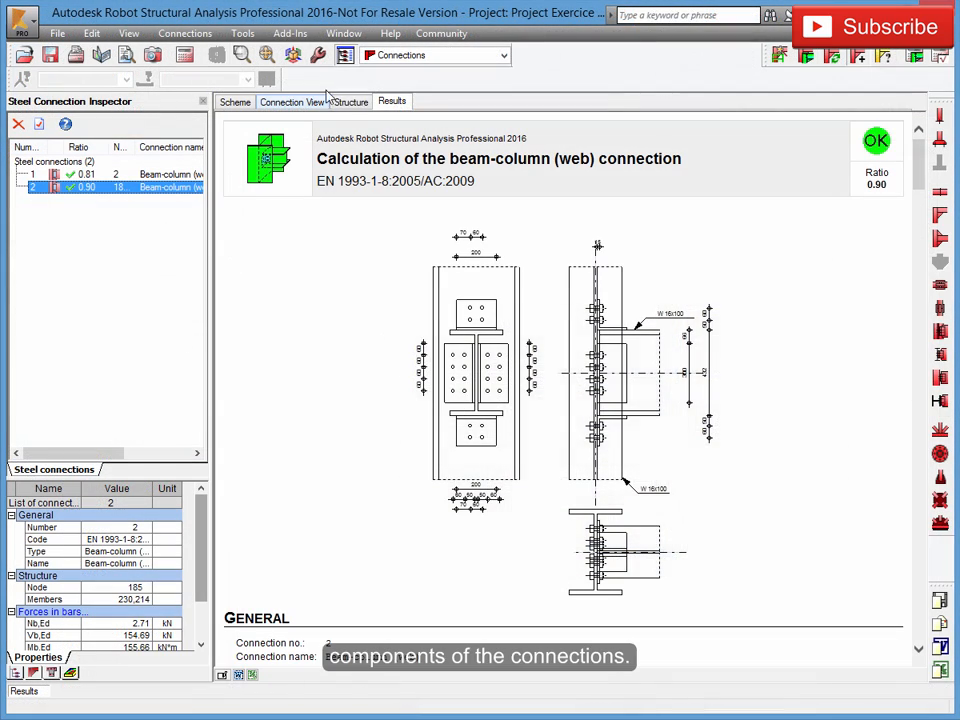
View connection 2 in 3D, then return to its Results report for bolts and welds.
click(291, 101)
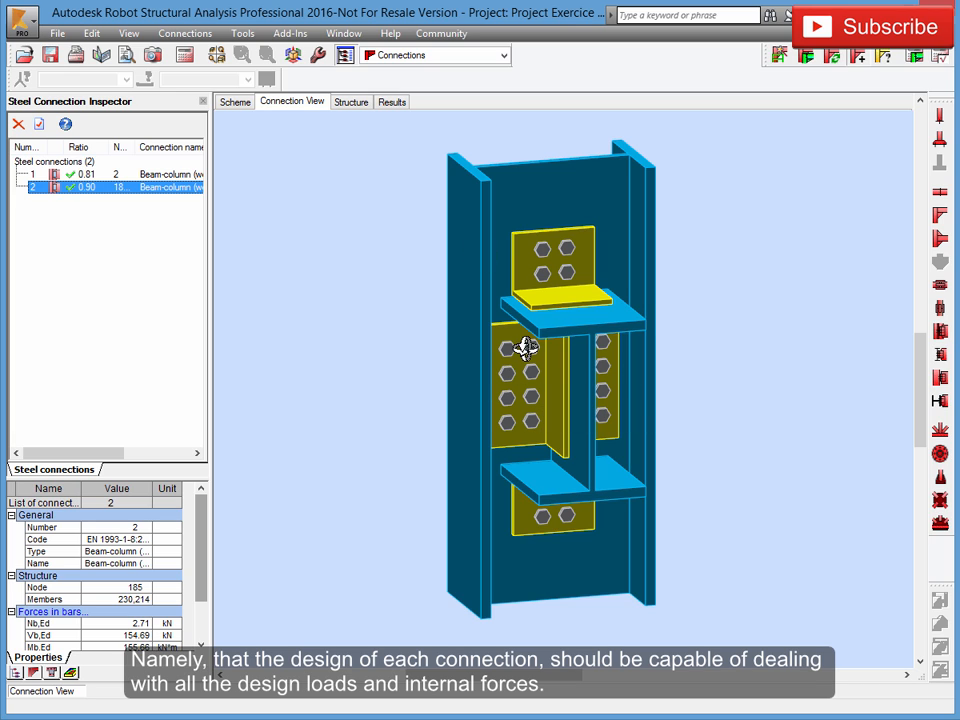
mouse_move(527, 345)
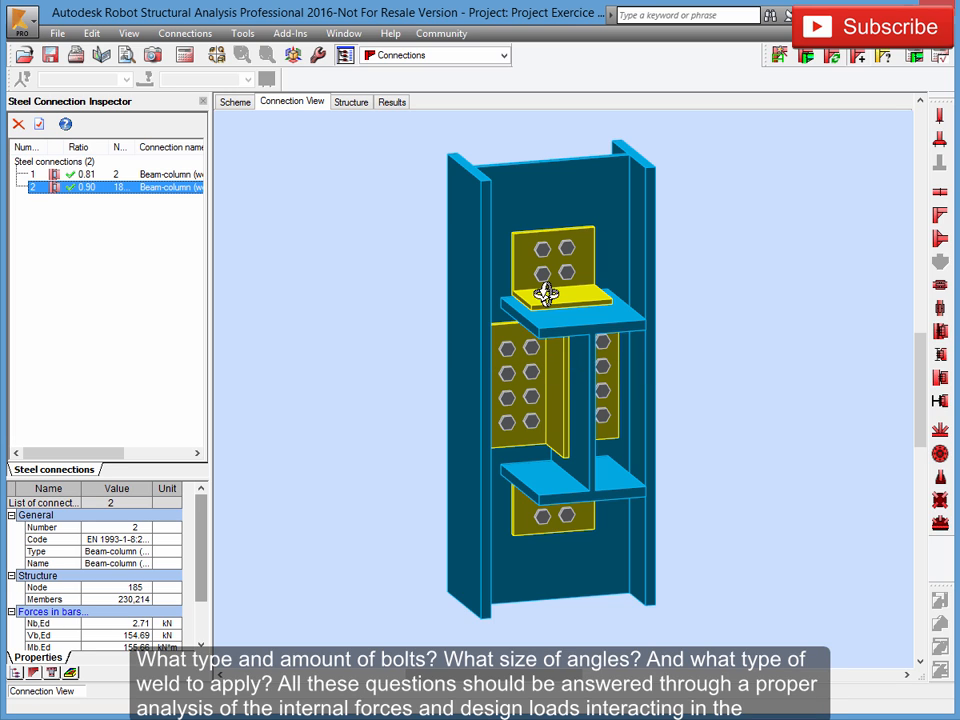
mouse_move(545, 280)
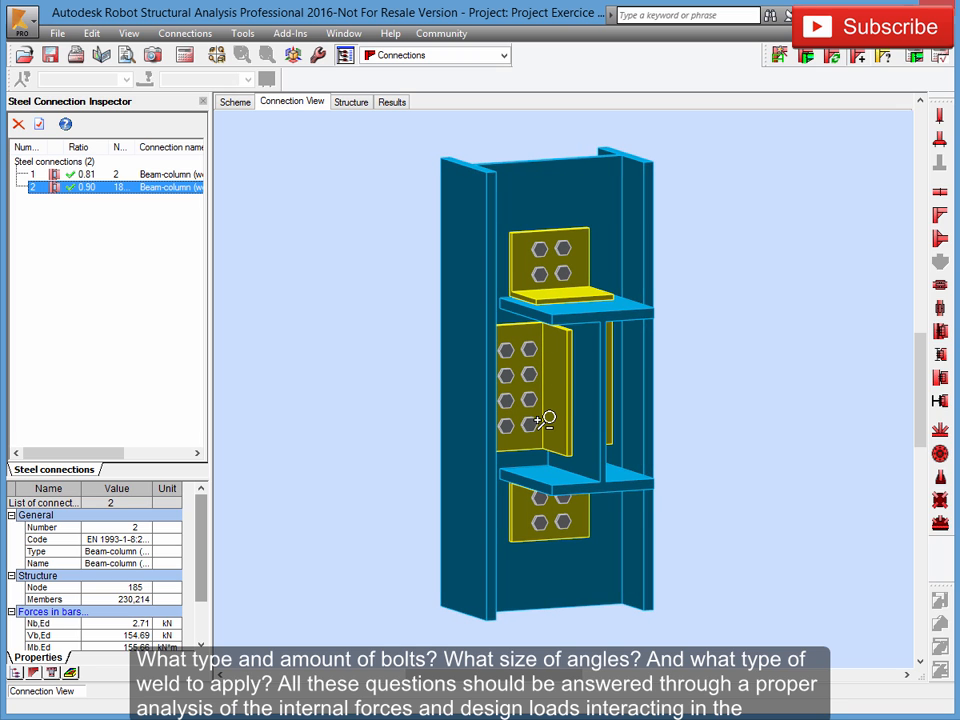
click(391, 101)
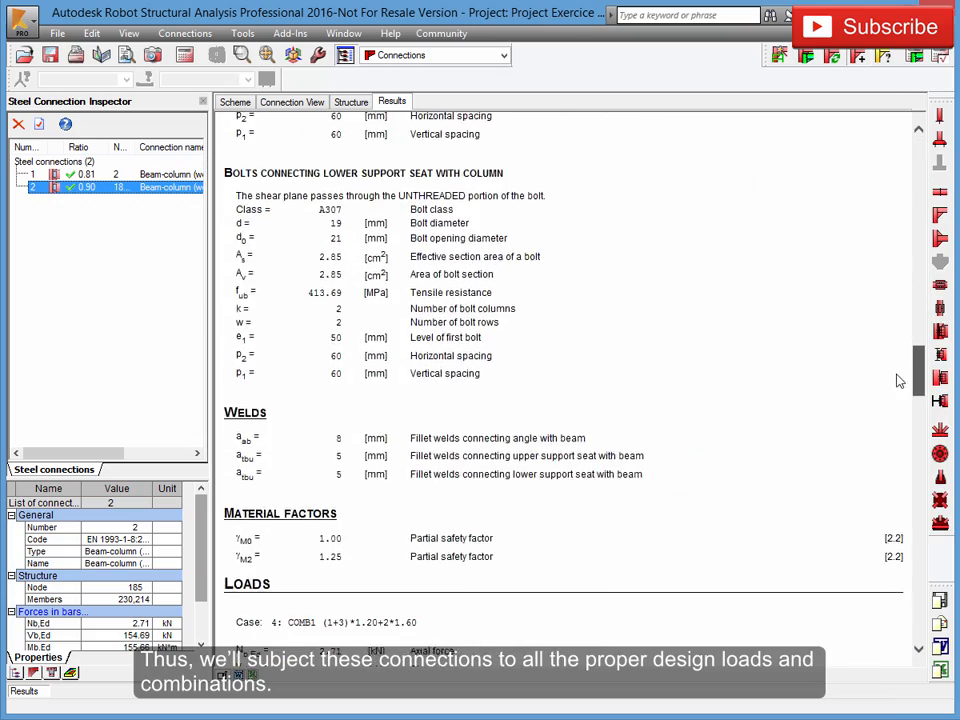
Show the Top Cope settings of clip angle connection 223, checked OK.
scroll(down, 3)
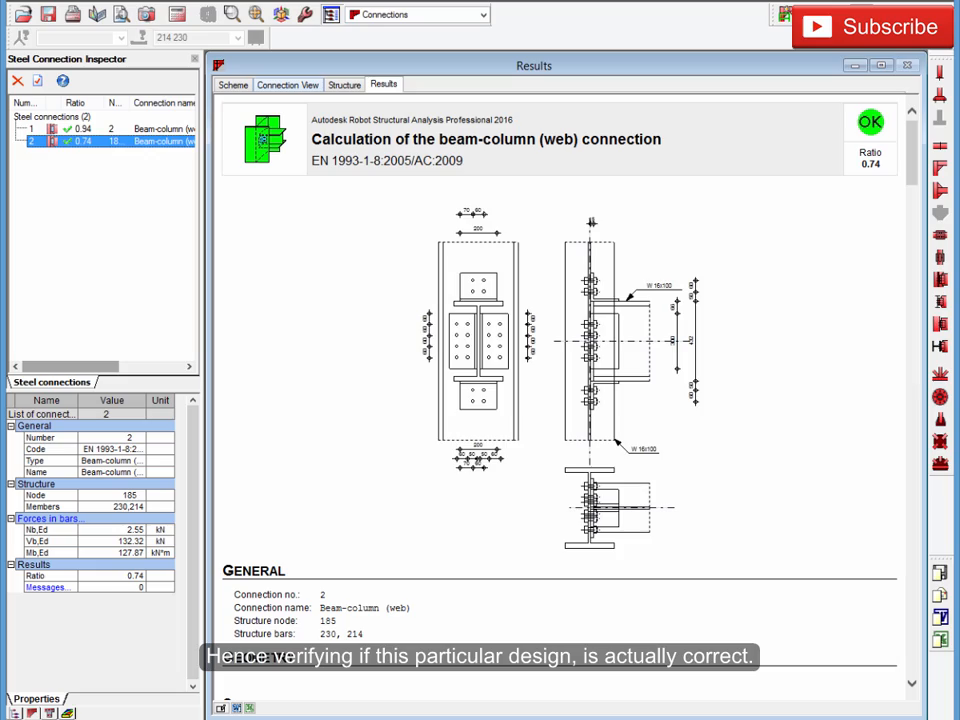
scroll(down, 3)
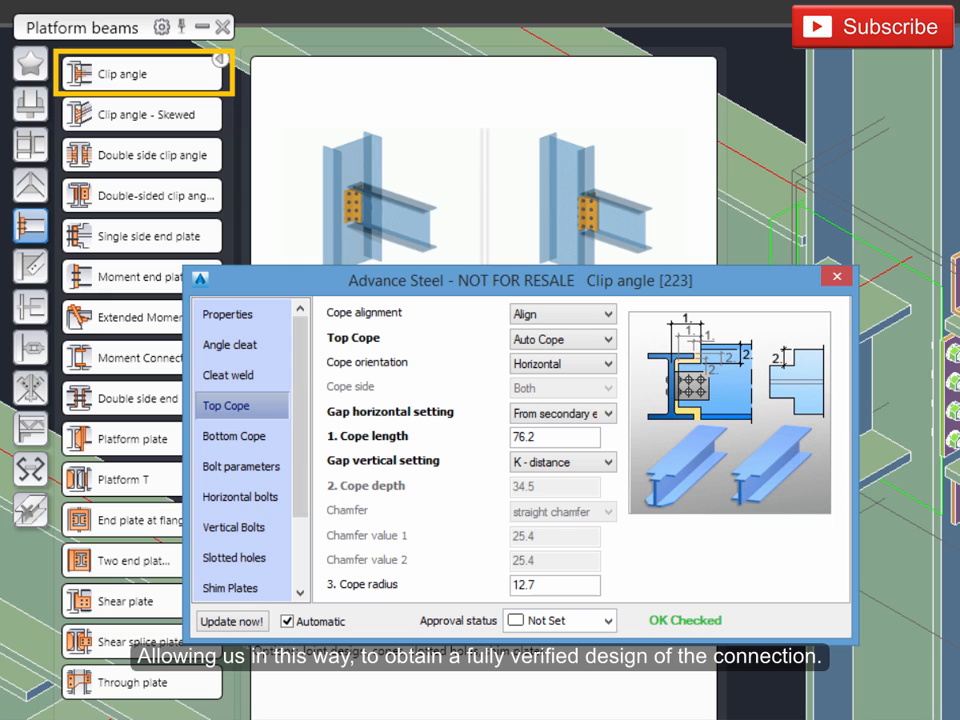
Show connection 2's load case forces and resulting bolt capacities in the report.
click(685, 620)
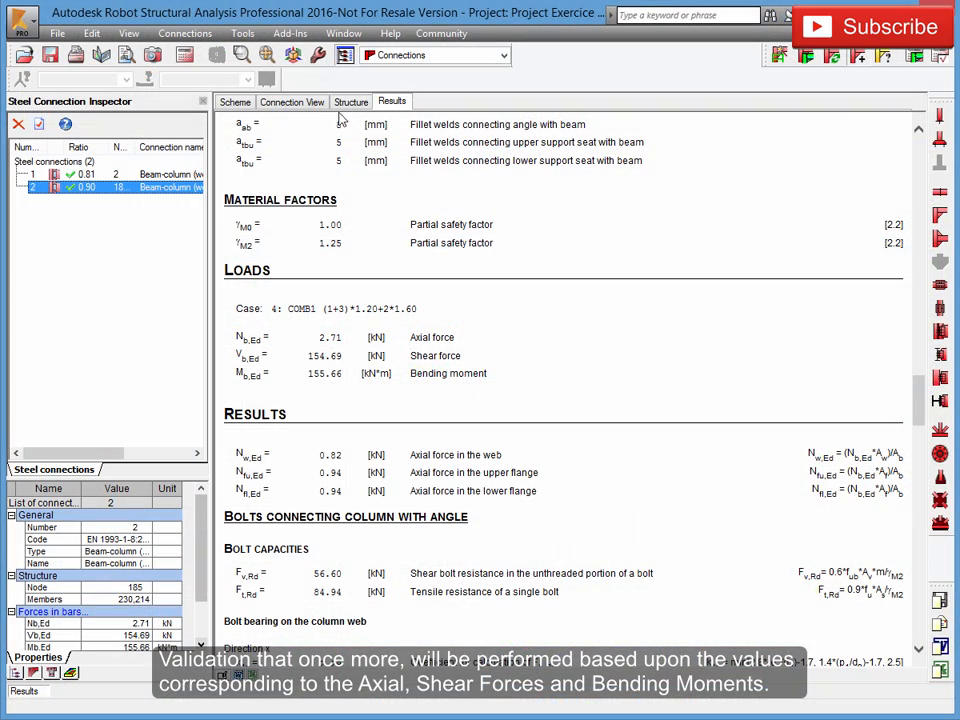
click(291, 101)
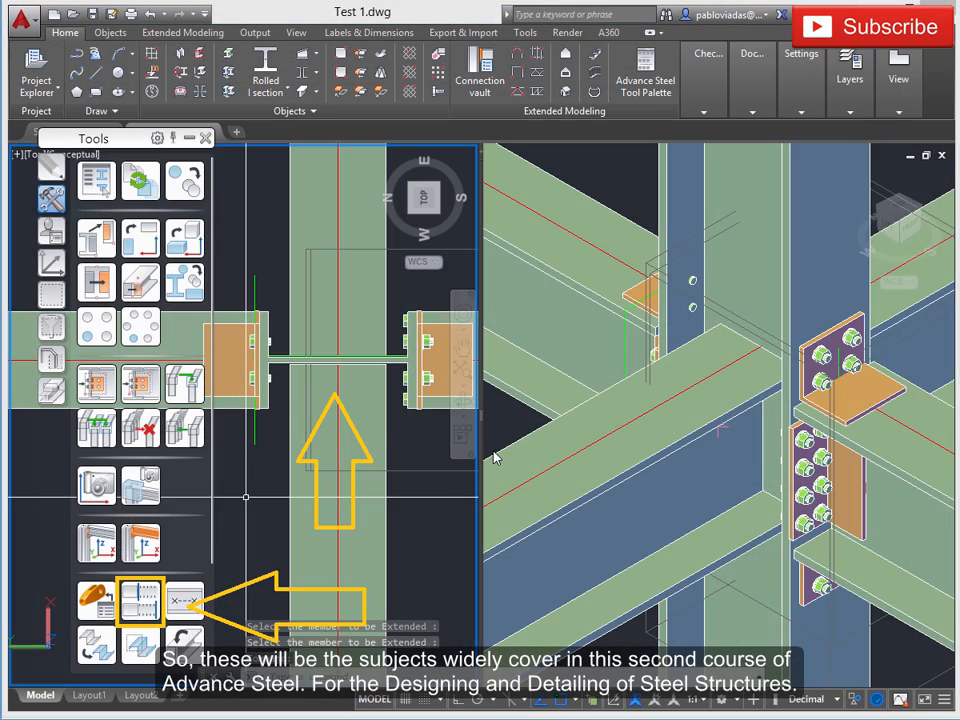
mouse_move(668, 356)
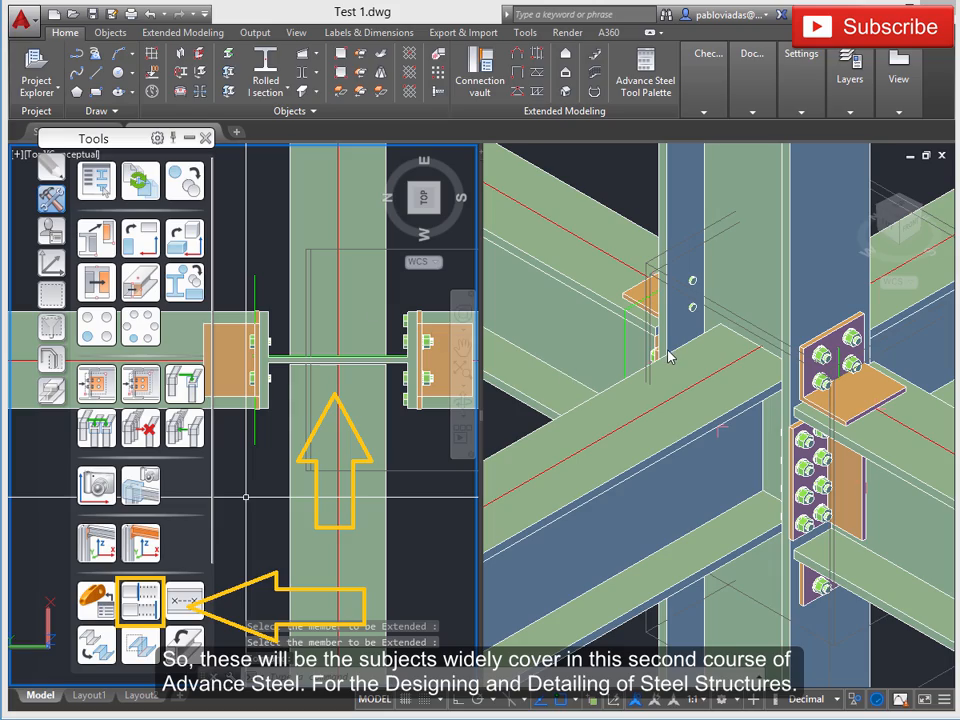